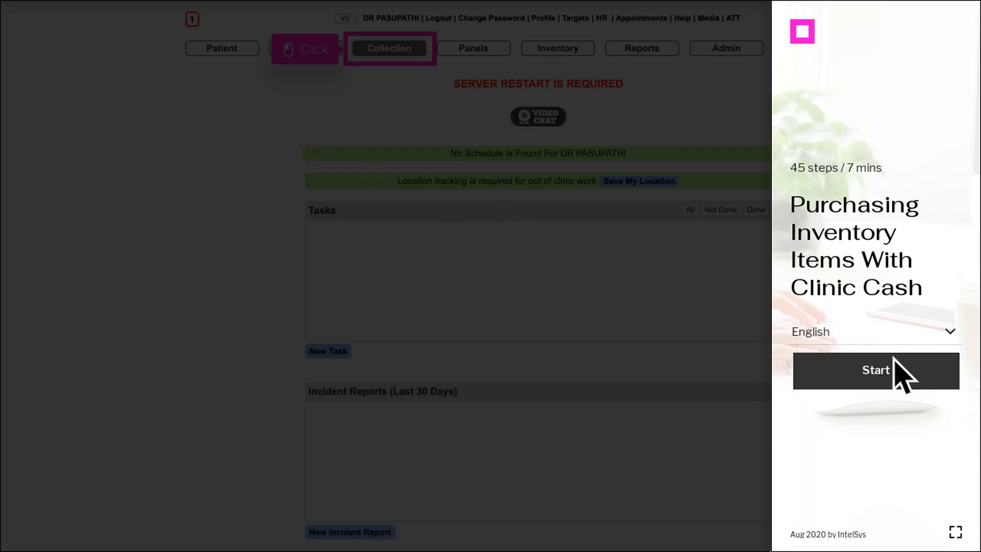
Step: Start the cash purchasing walkthrough and bring up the Cash Vouchers form from Collection
left_click(875, 370)
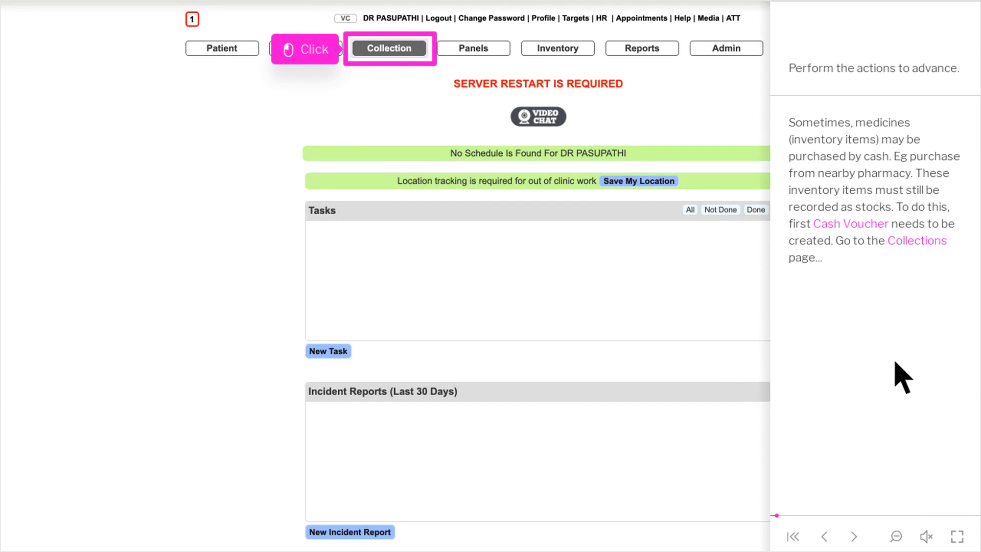
left_click(925, 536)
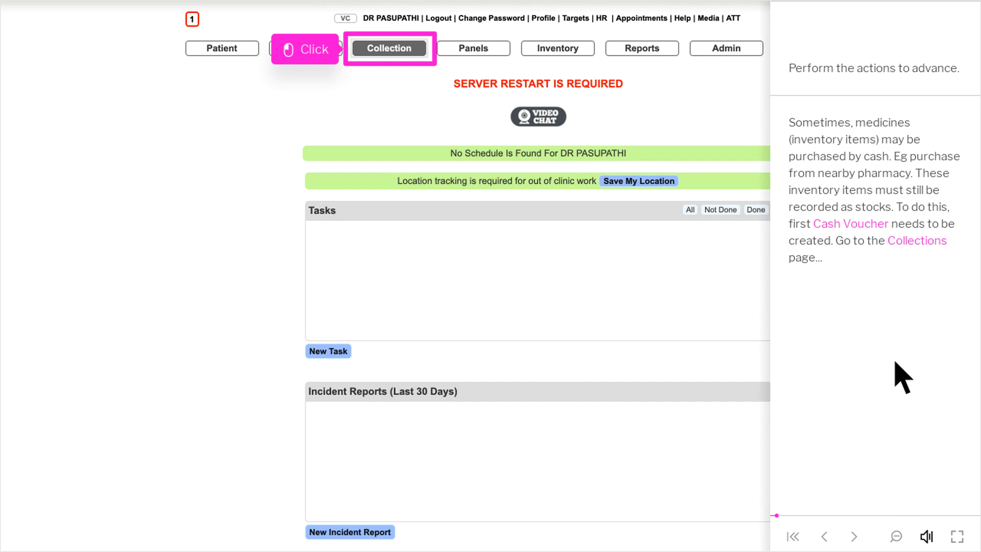
mouse_move(404, 69)
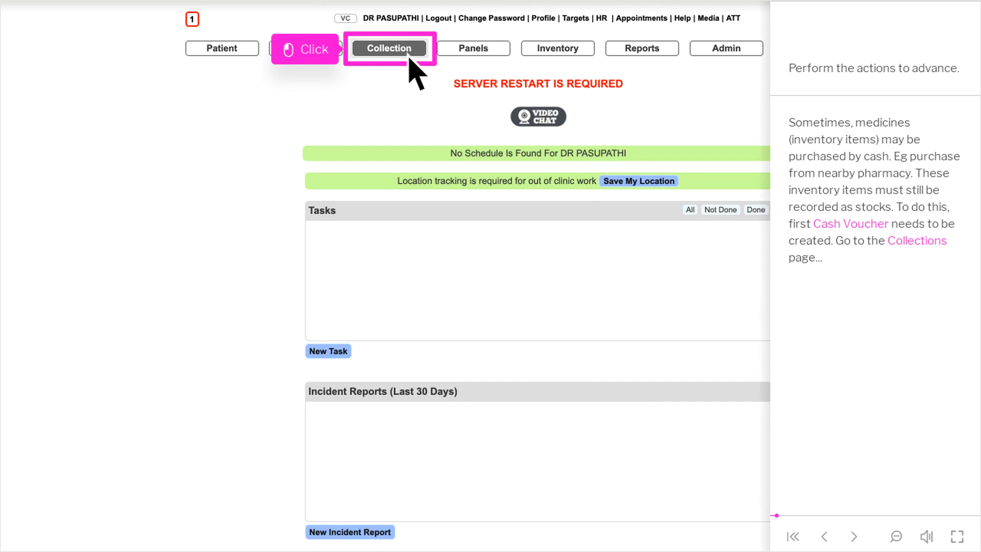
left_click(389, 48)
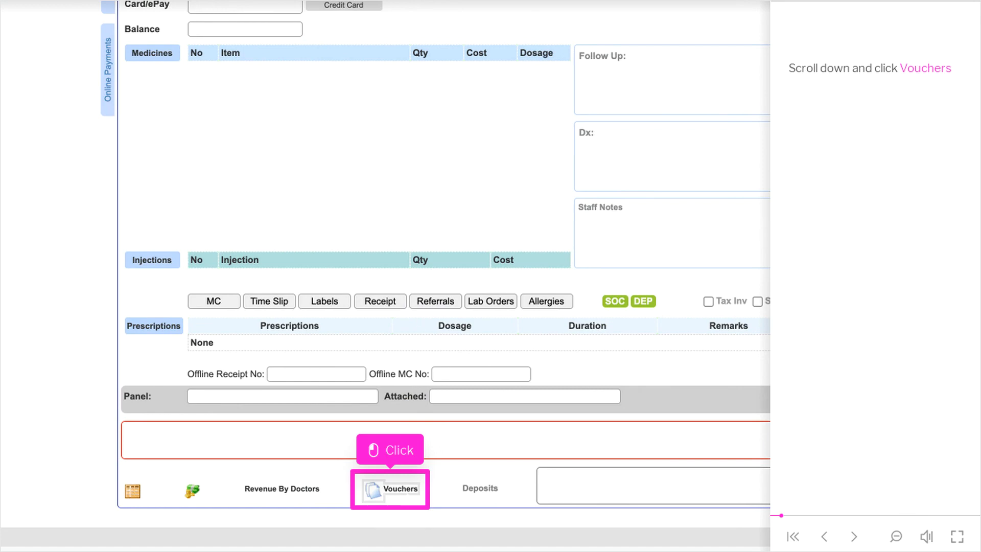
left_click(390, 488)
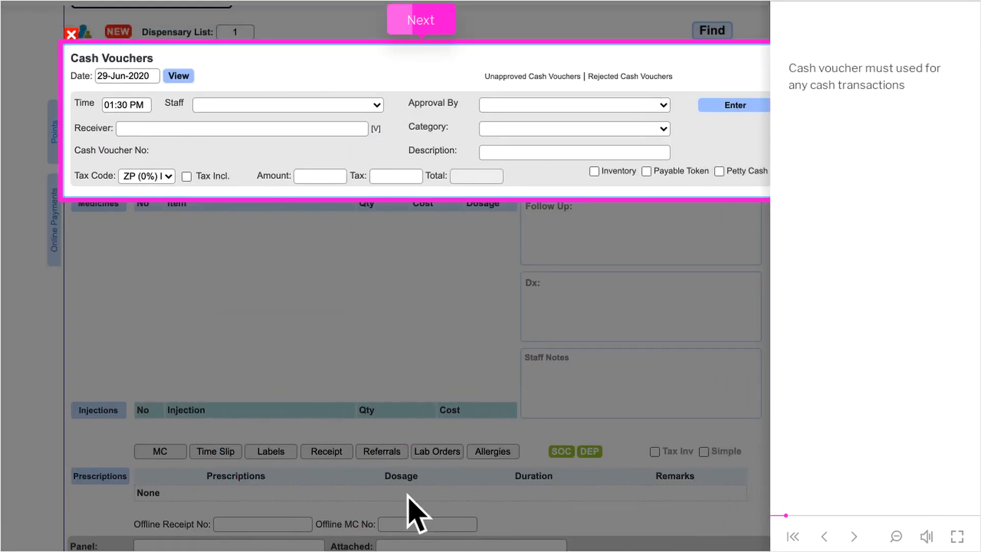
Step: Fill a RM100 Drugs/Pharma voucher 'Buy from pharmacy' and tick Inventory
left_click(421, 19)
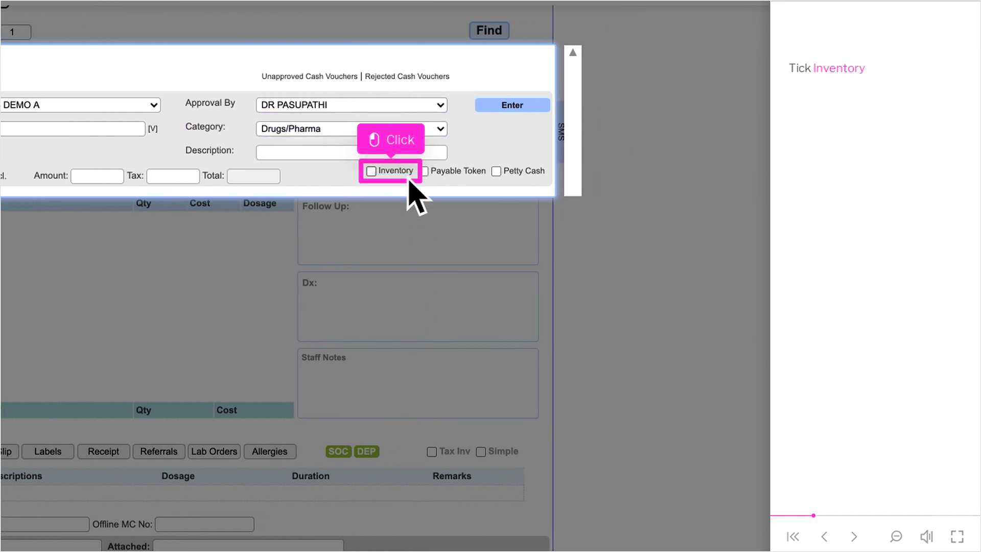
left_click(373, 171)
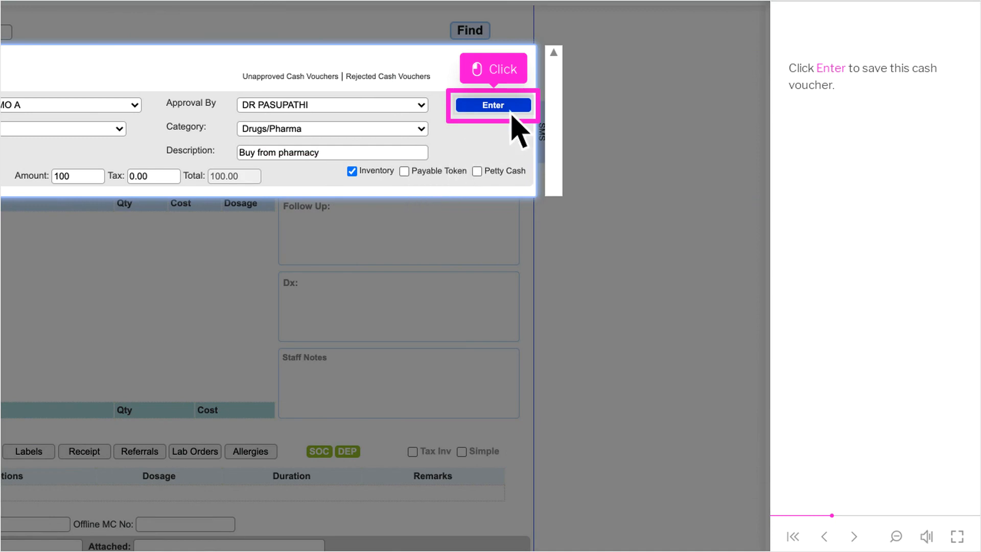
Step: Save the cash voucher and switch to the Inventory page
left_click(494, 106)
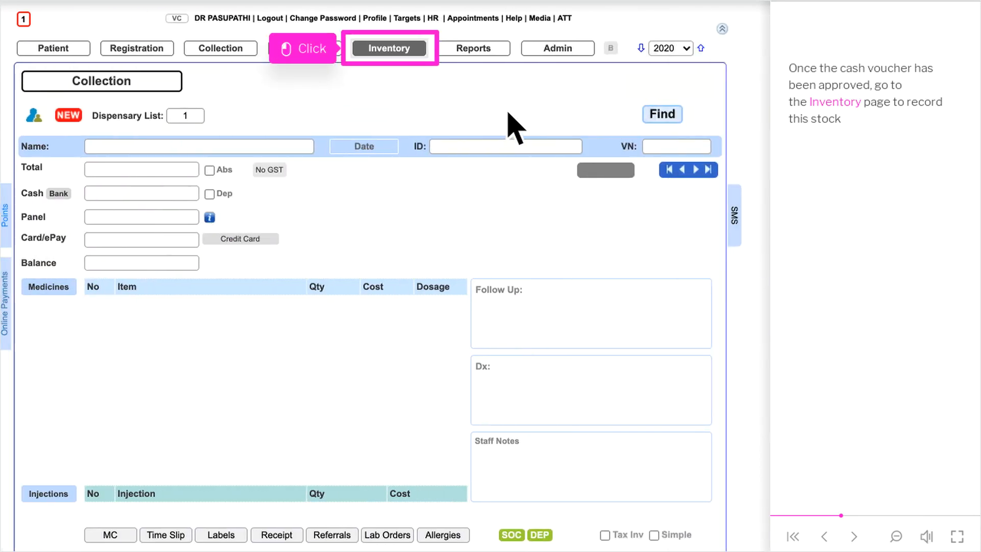
left_click(389, 49)
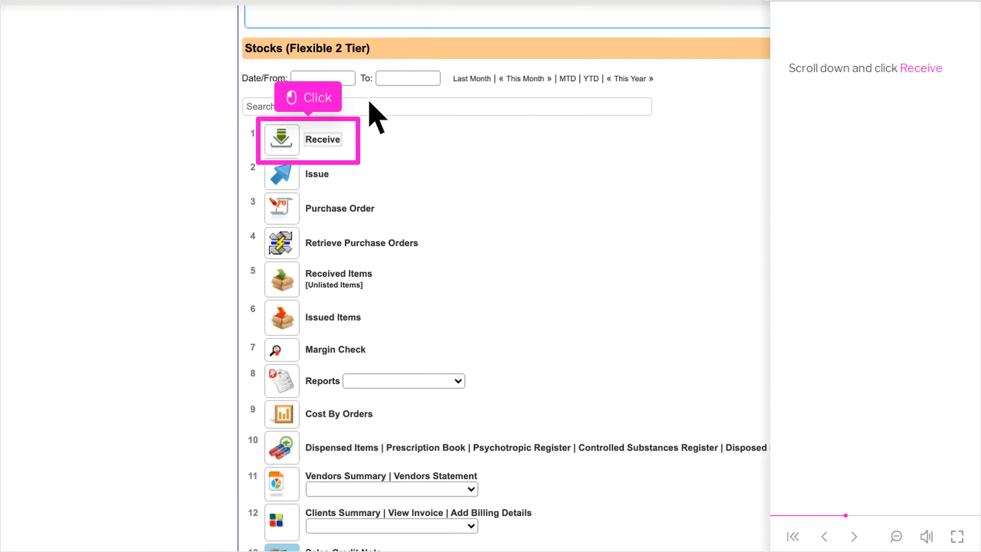
Step: Receive stock from Test Vendor 1 against the cash voucher, reference 123999
left_click(280, 140)
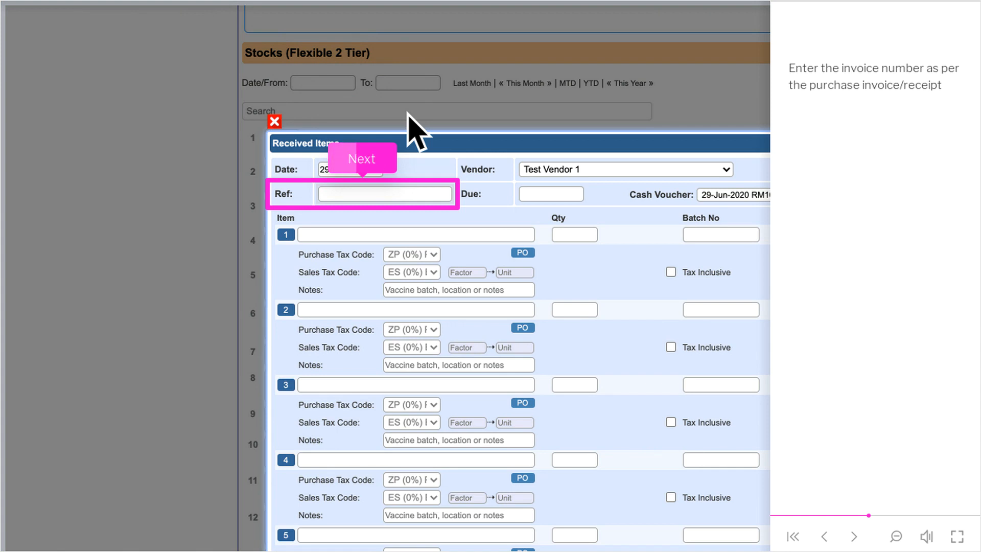
type("123999")
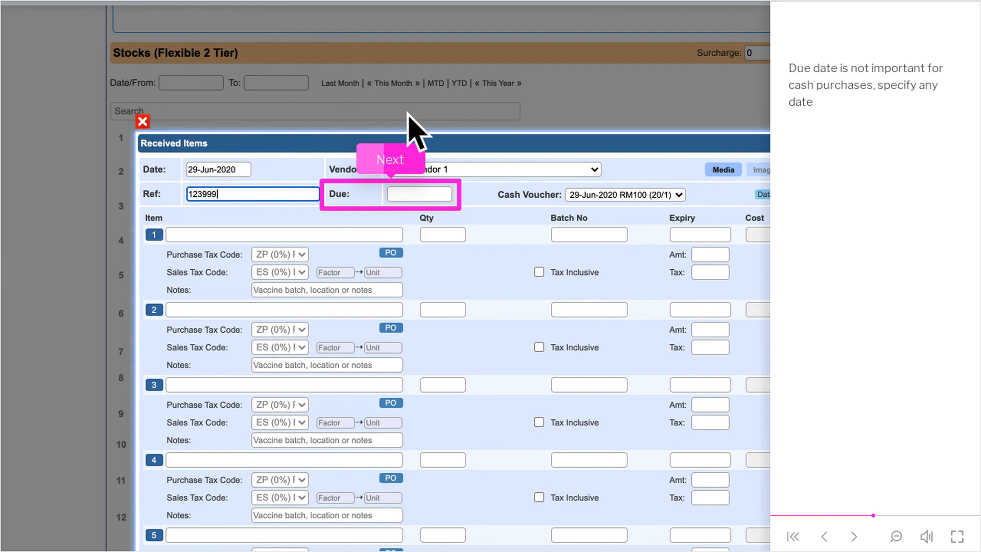
Step: Add C.Acugesic 50 mg, qty 1000, batch 18, due 29-Jun-2020
type("ac")
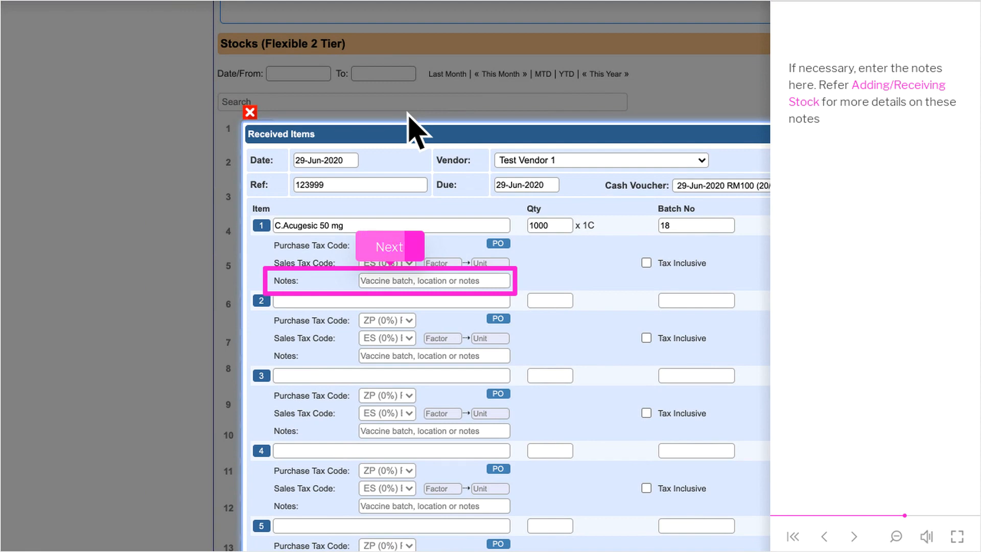
scroll("down", 3)
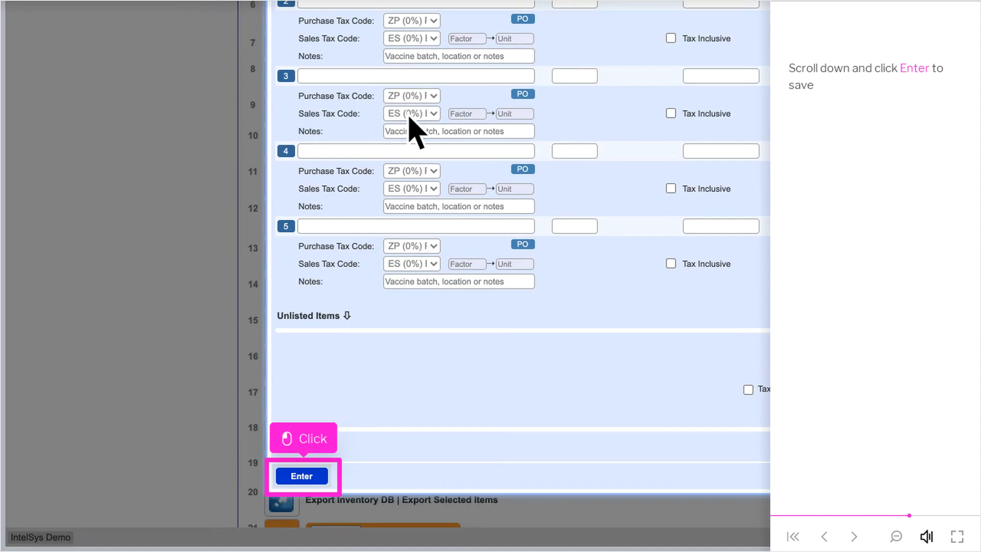
mouse_move(332, 483)
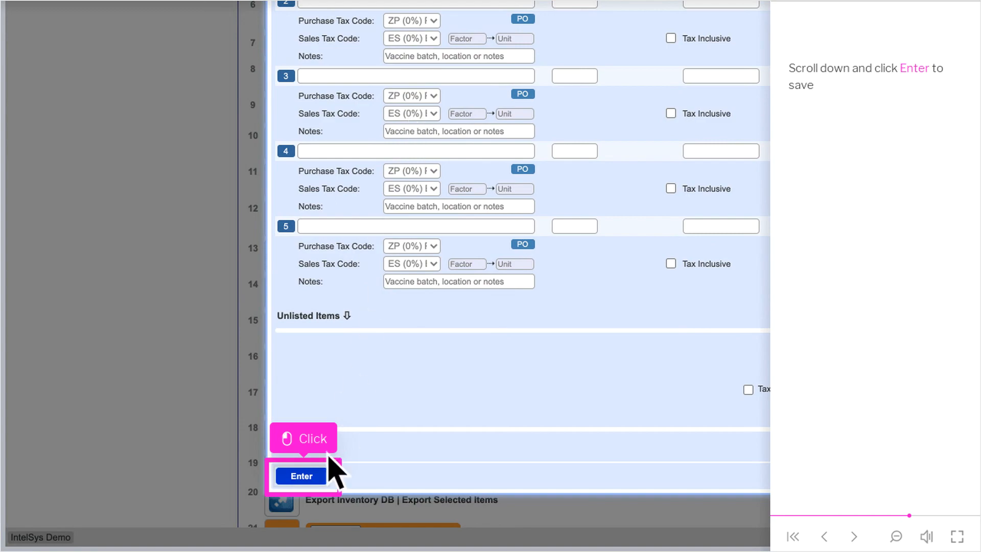
Step: Save the stock receipt and view the Vendors Summary
left_click(301, 475)
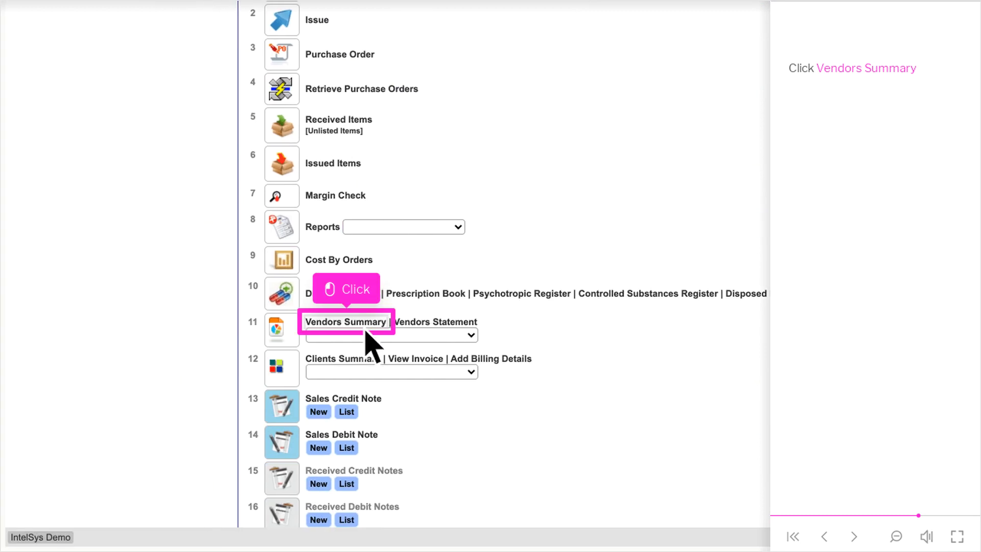
left_click(346, 321)
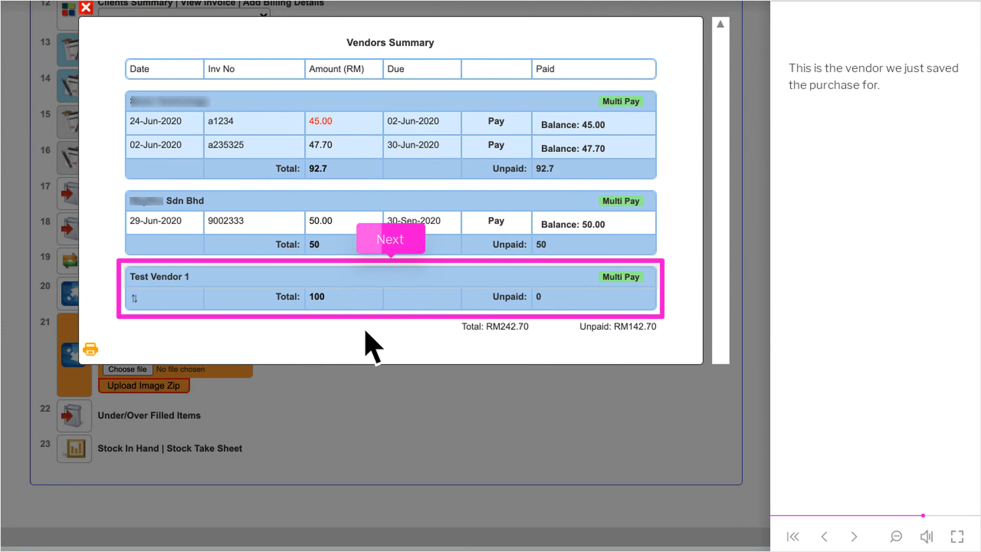
Step: Expand Test Vendor 1 and inspect invoice 123999's RM100.00 payment details
left_click(390, 238)
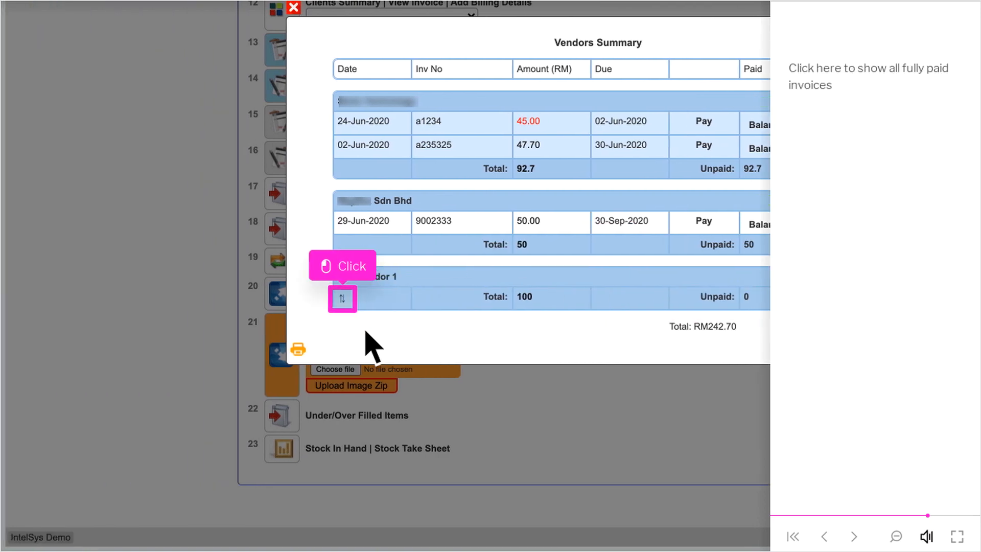
left_click(342, 298)
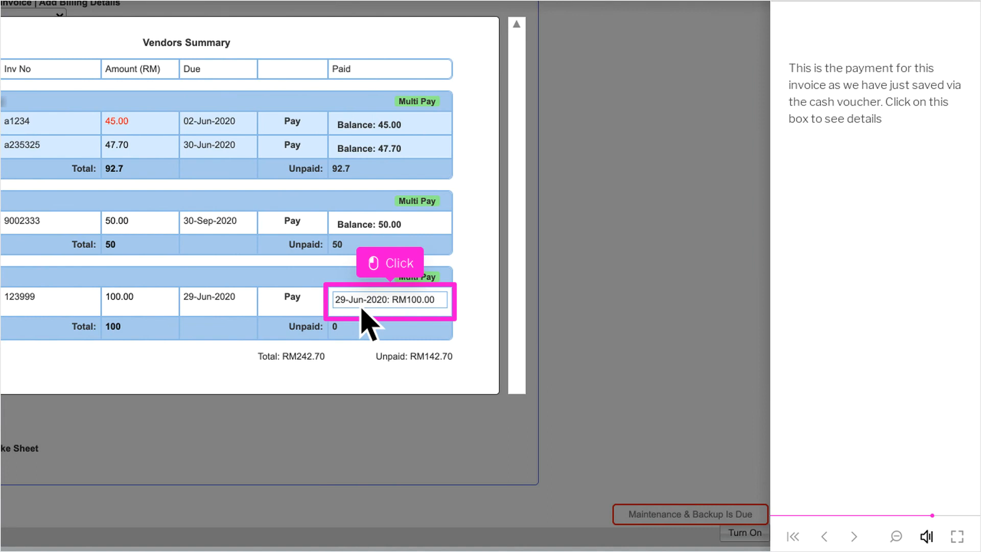
mouse_move(416, 329)
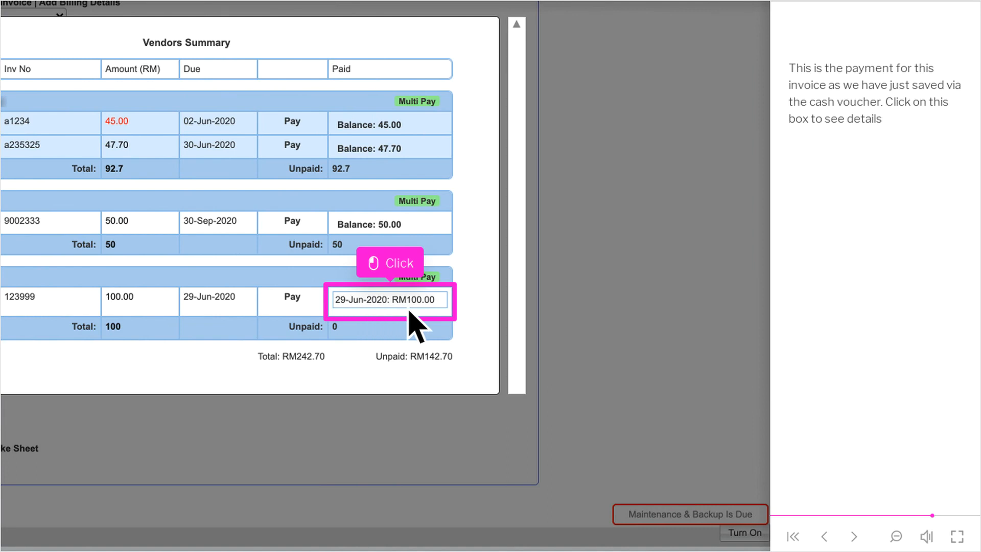
left_click(389, 299)
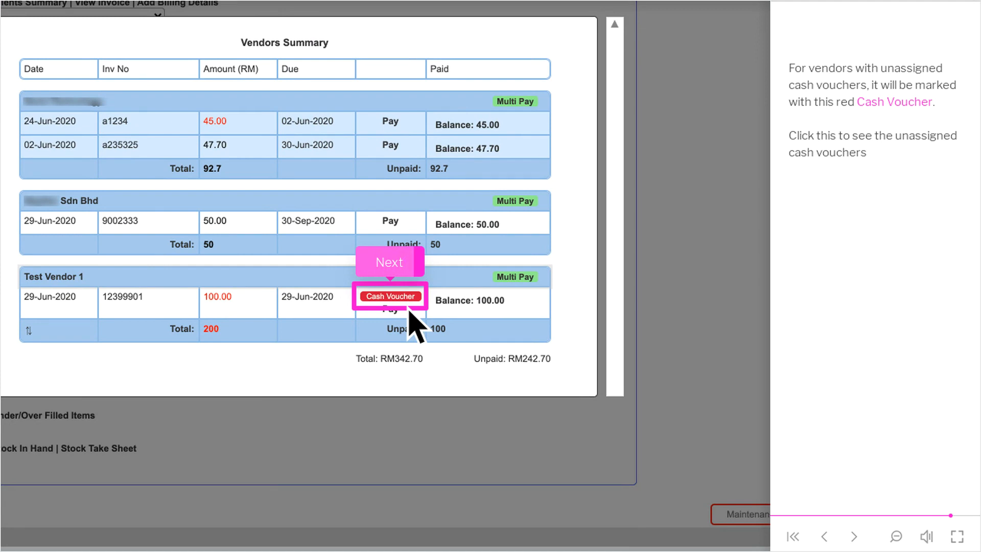
Step: Apply the 29-Jun-2020 RM100 cash voucher to invoice 12399901 and view payment details
left_click(390, 296)
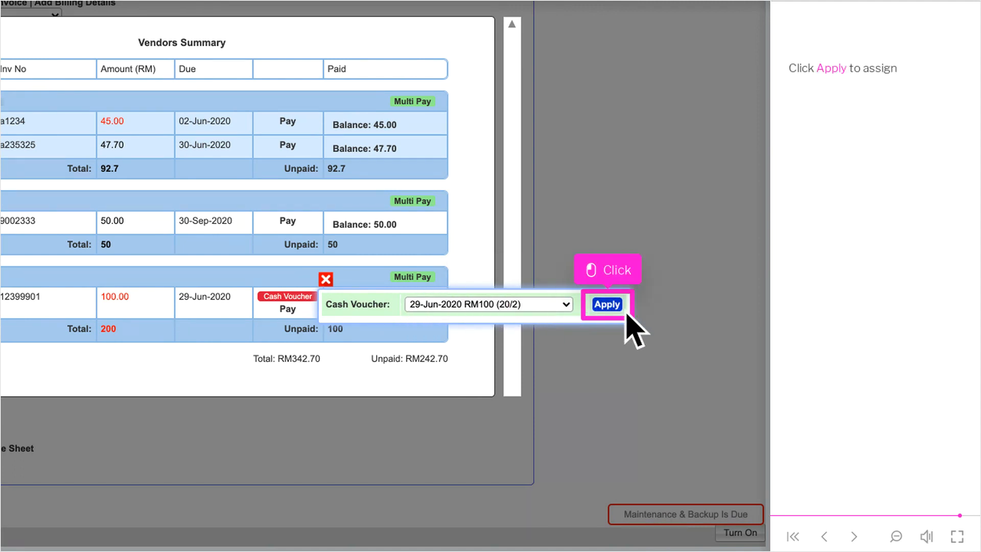
left_click(607, 304)
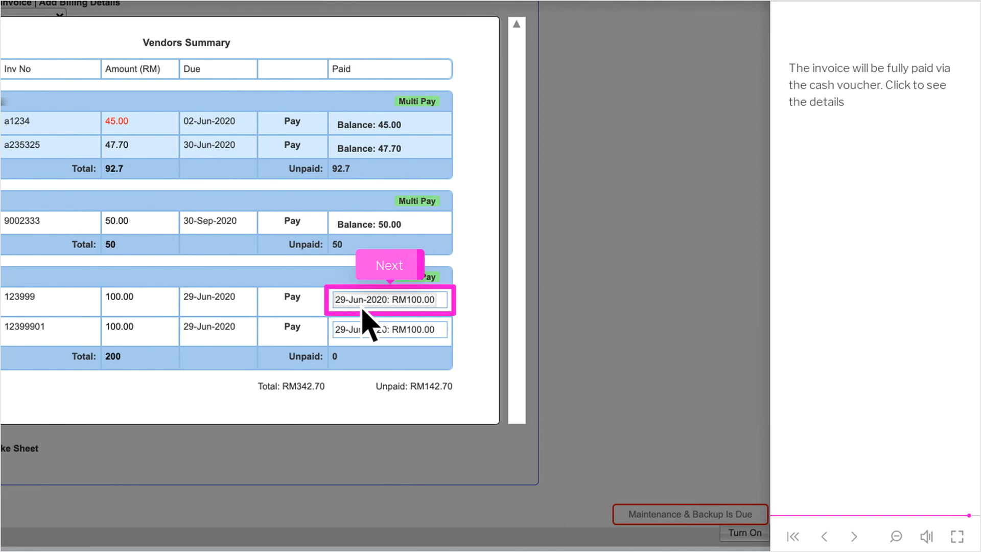
left_click(389, 298)
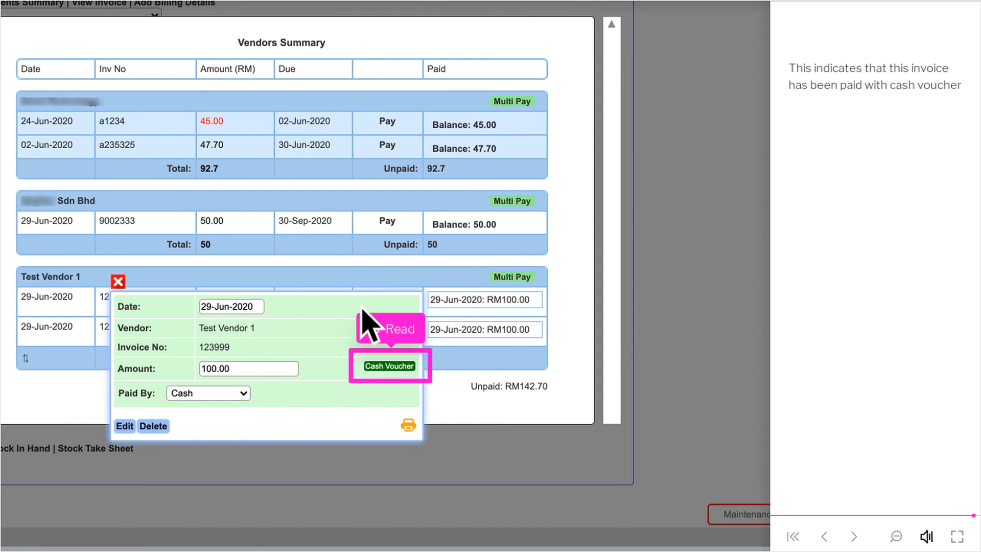